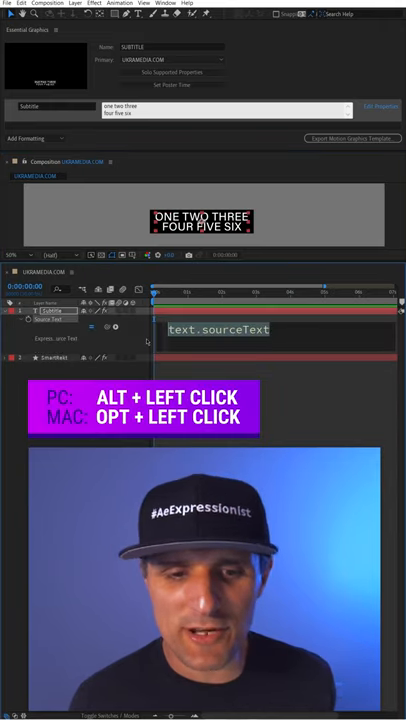
pyautogui.write('replace(')
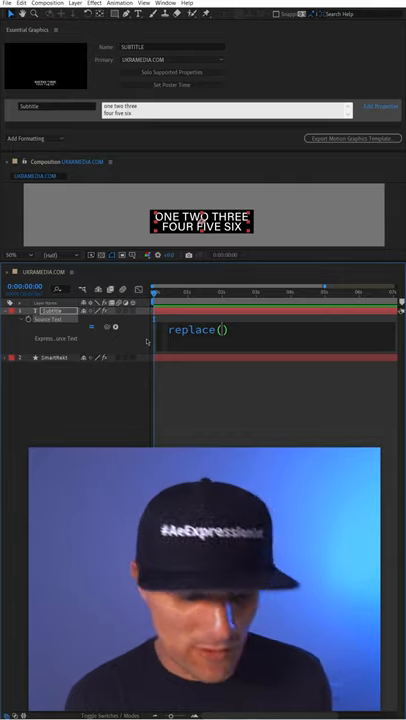
pyautogui.write('///')
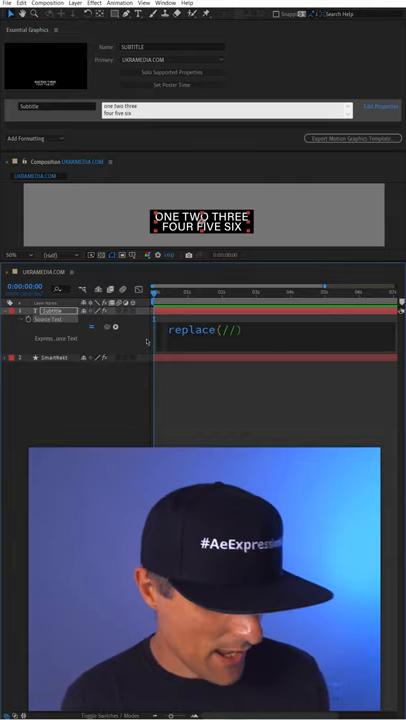
pyautogui.write('g')
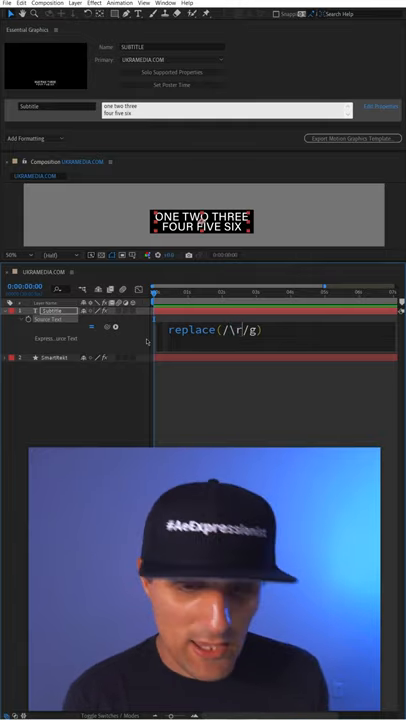
pyautogui.write(',')
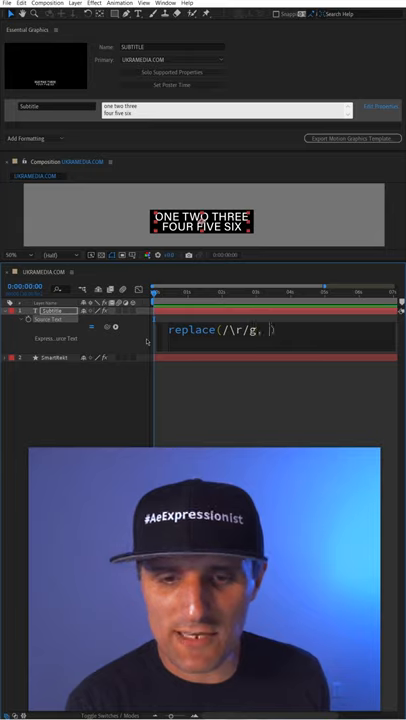
pyautogui.write('" "')
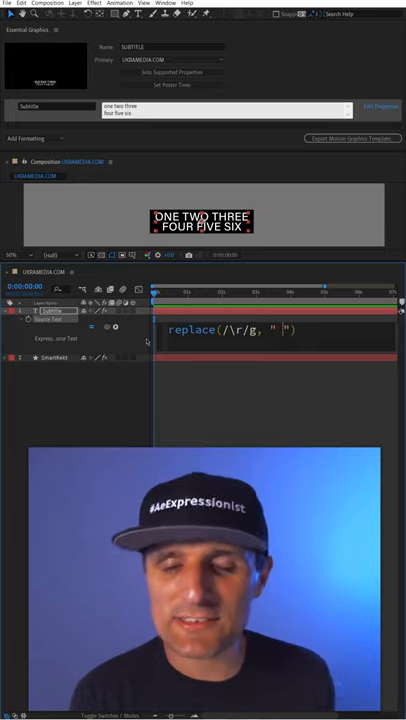